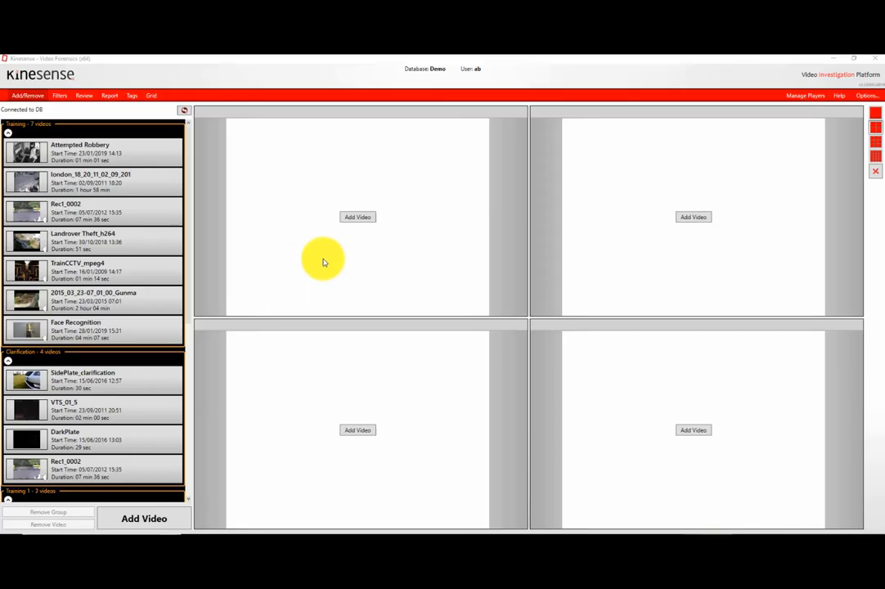
Step: Start a single digital file video import with Walton Road.avi as the source
{"action": "left_click", "coordinate": [357, 217]}
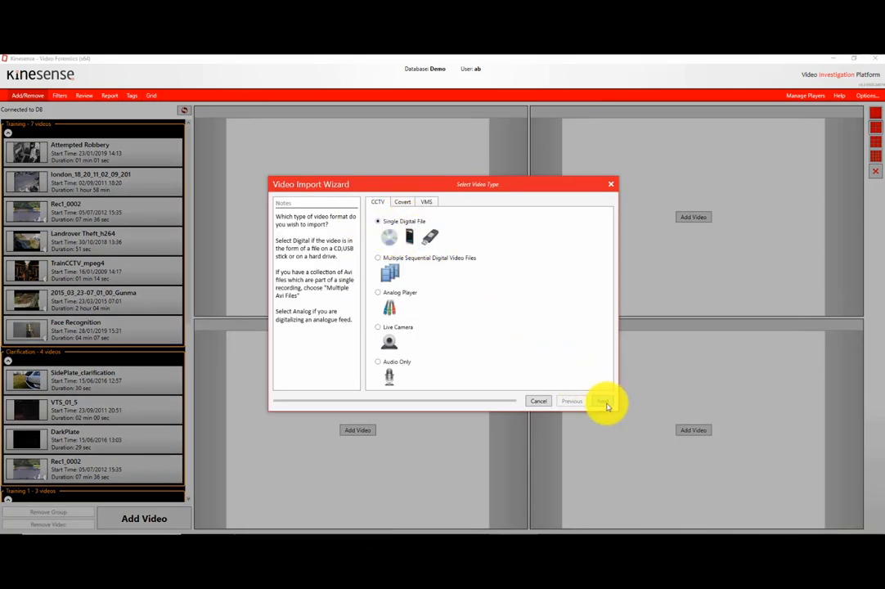
{"action": "left_click", "coordinate": [604, 401]}
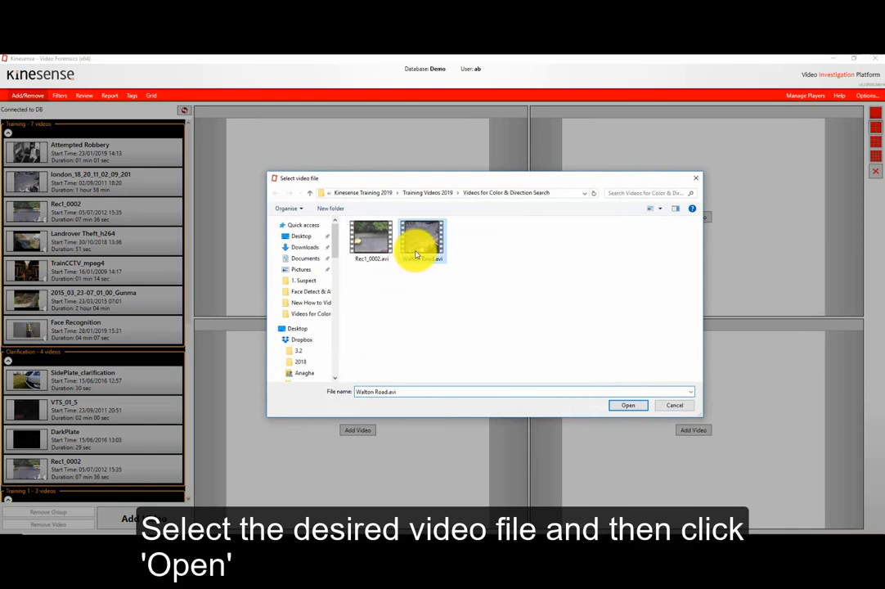
{"action": "left_click", "coordinate": [628, 405]}
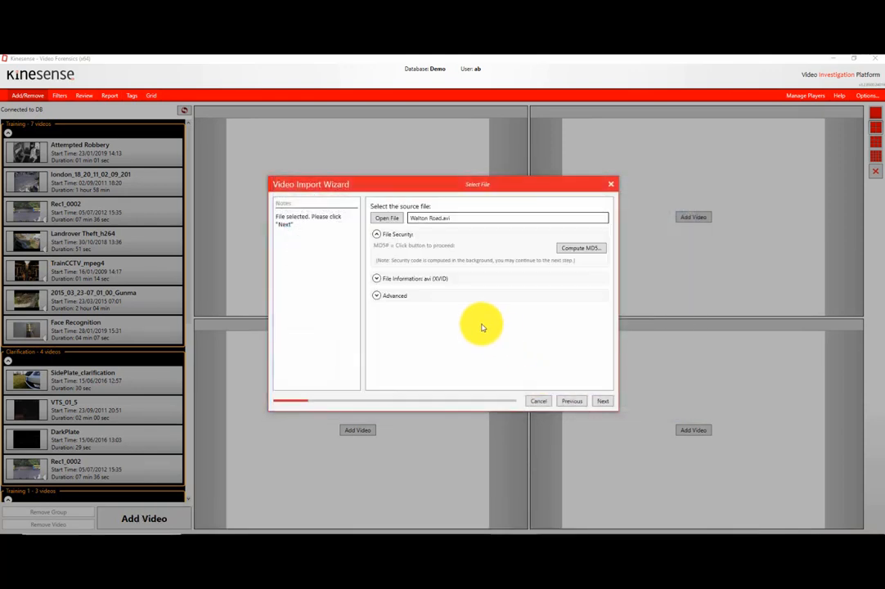
Step: Choose event detection analysis with Use Object Classification (BETA) enabled in advanced settings
{"action": "left_click", "coordinate": [603, 401]}
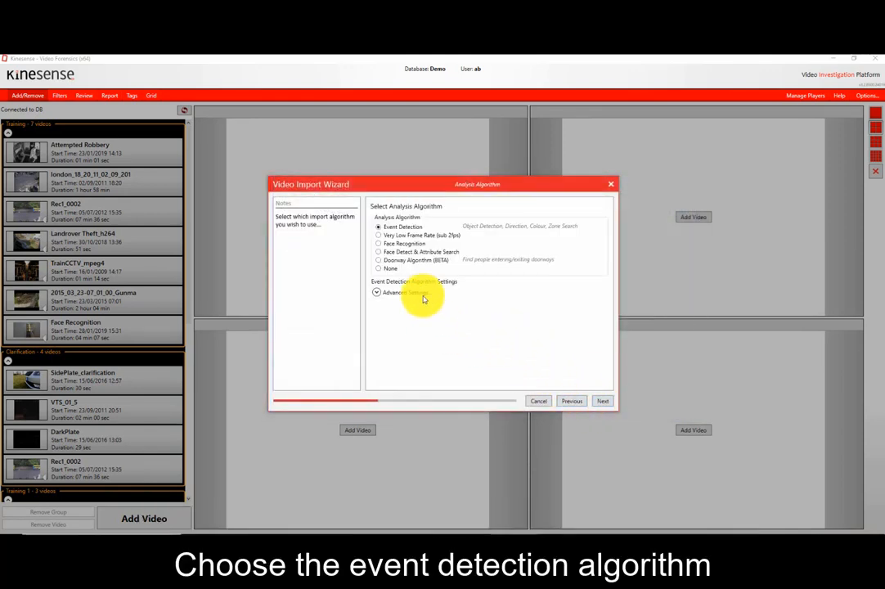
{"action": "left_click", "coordinate": [377, 293]}
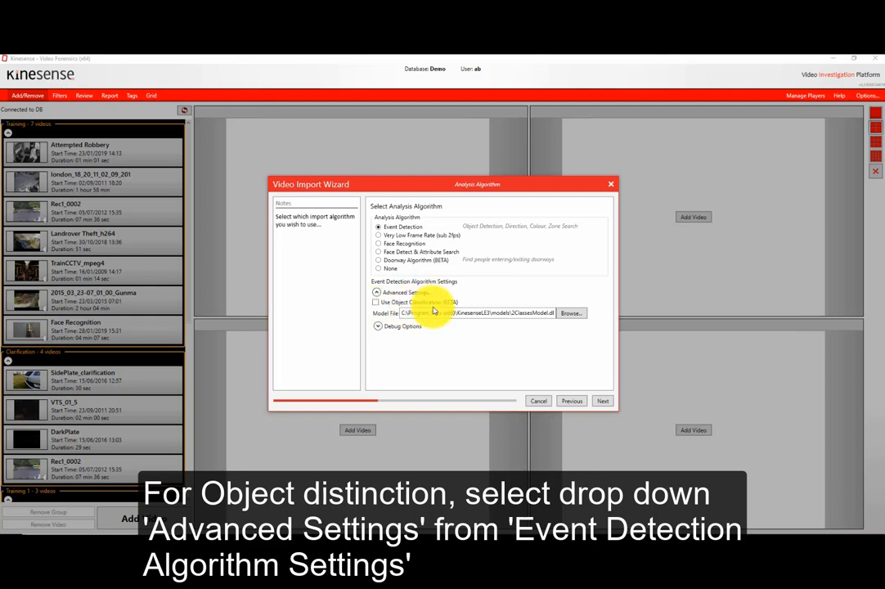
{"action": "left_click", "coordinate": [378, 292]}
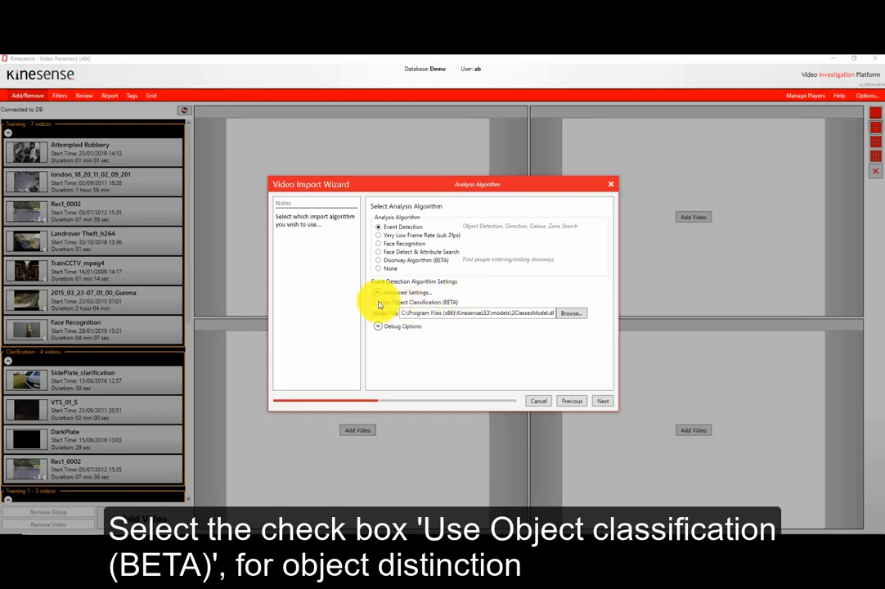
{"action": "left_click", "coordinate": [603, 401]}
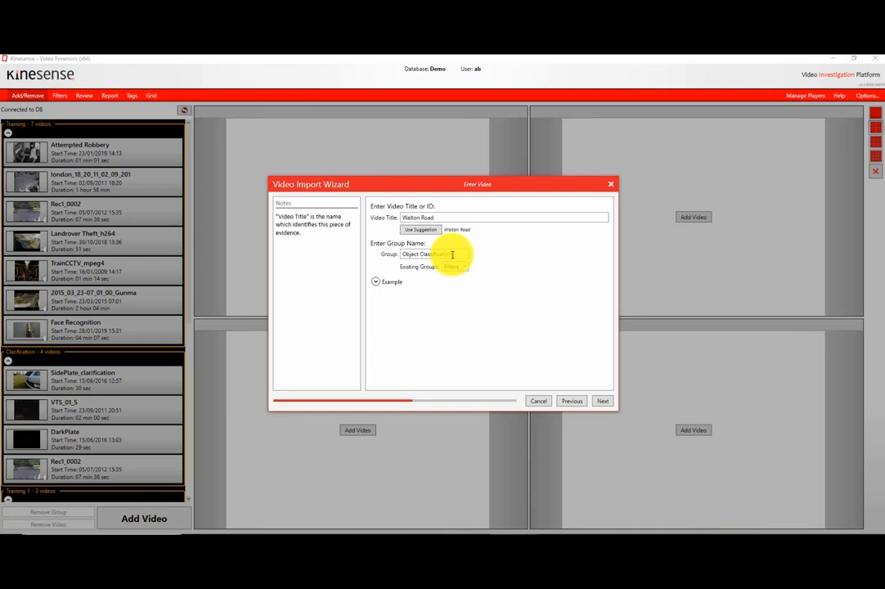
Step: Accept title and start time, enter exhibit reference 123 and location ABC, and import
{"action": "left_click", "coordinate": [603, 401]}
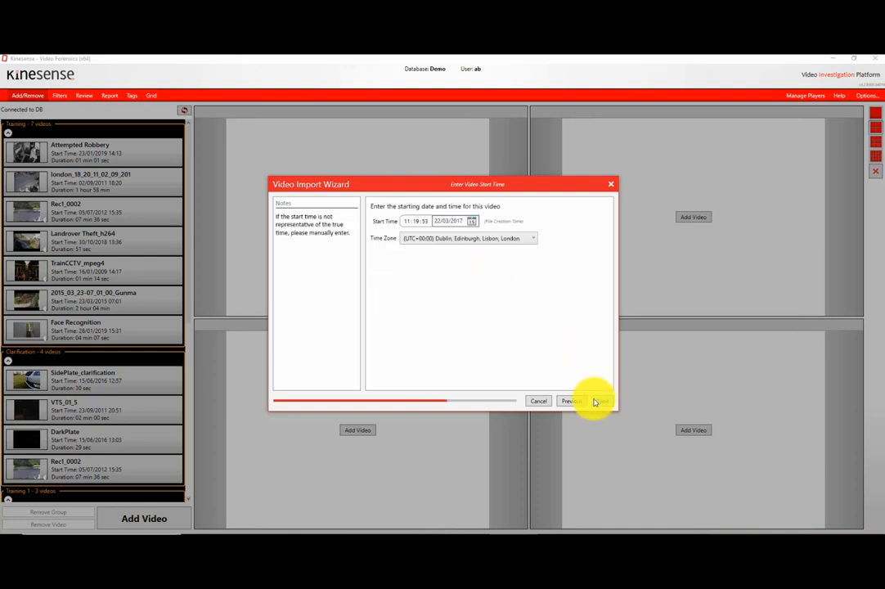
{"action": "left_click", "coordinate": [602, 401]}
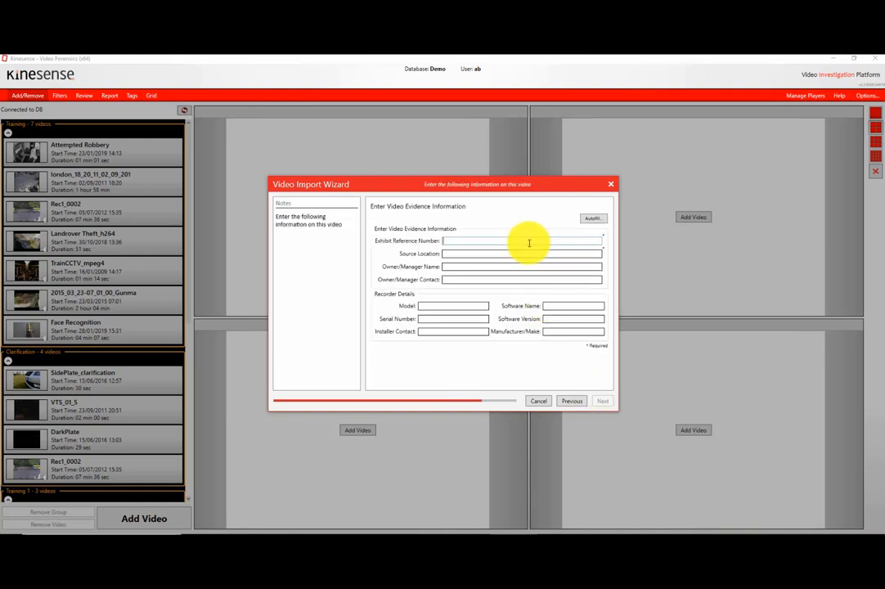
{"action": "type", "text": "123"}
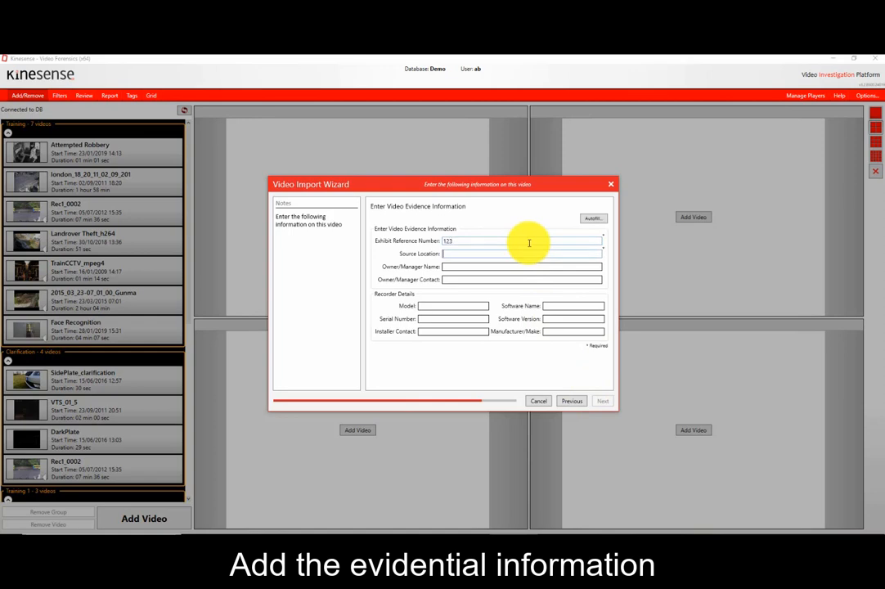
{"action": "type", "text": "ABC"}
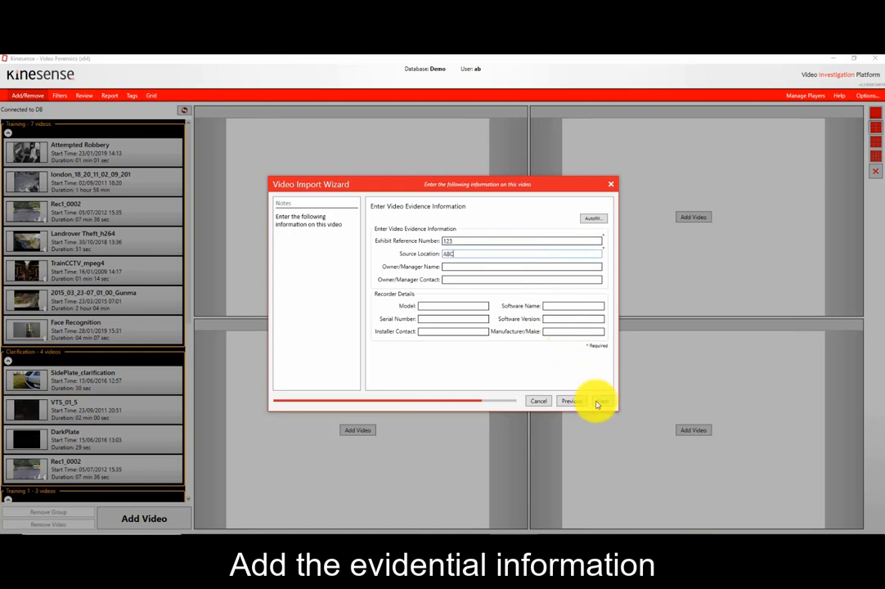
{"action": "left_click", "coordinate": [597, 401]}
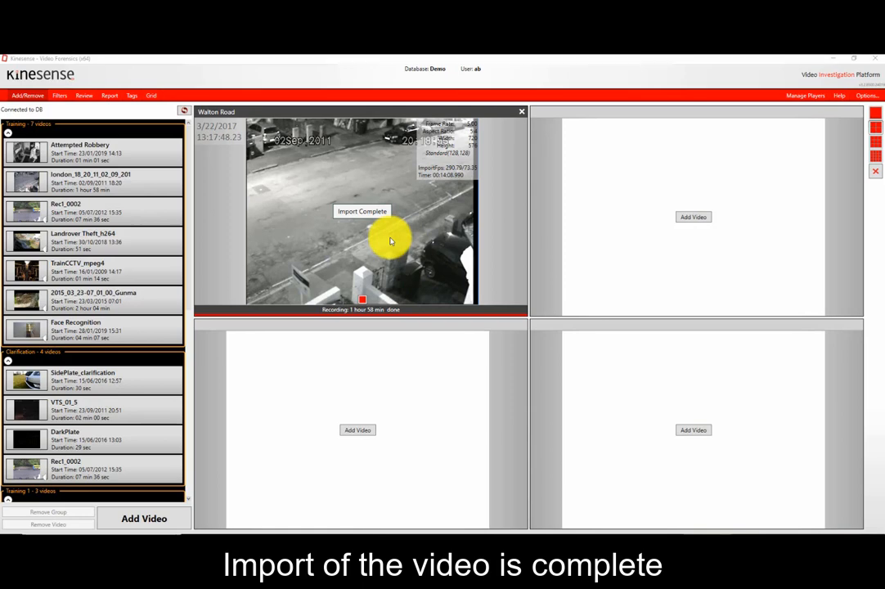
{"action": "mouse_move", "coordinate": [352, 237]}
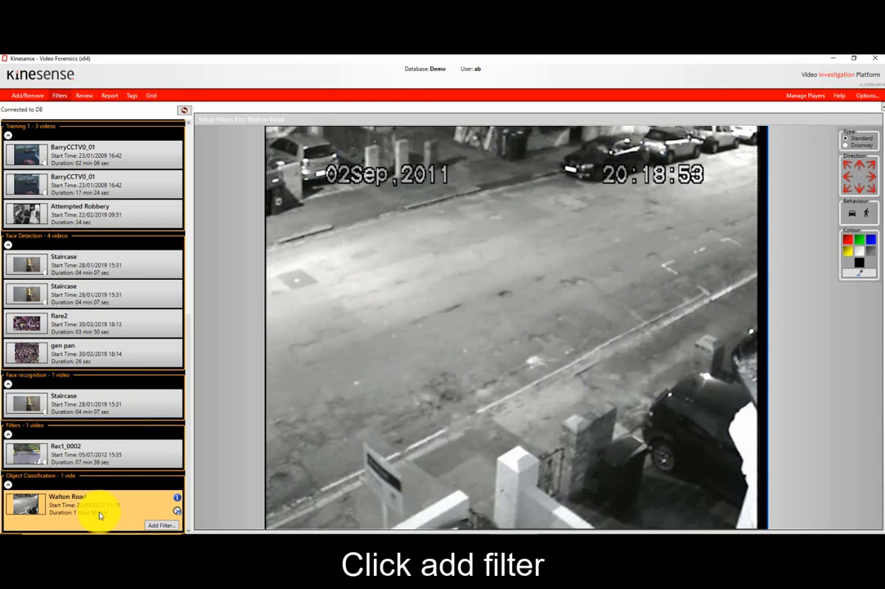
Step: Create a new Walton Road filter named Object Distinction - Vehicles
{"action": "left_click", "coordinate": [160, 525]}
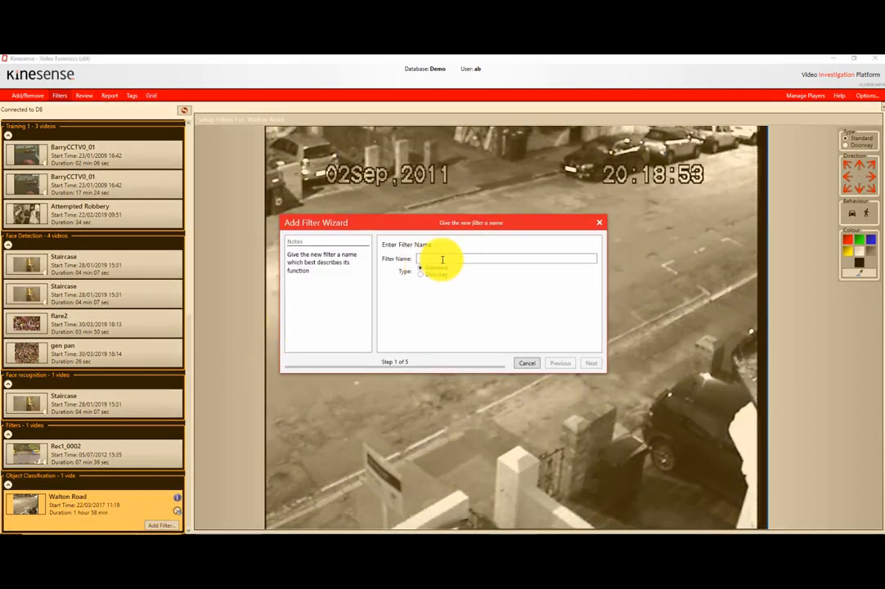
{"action": "type", "text": "Cr"}
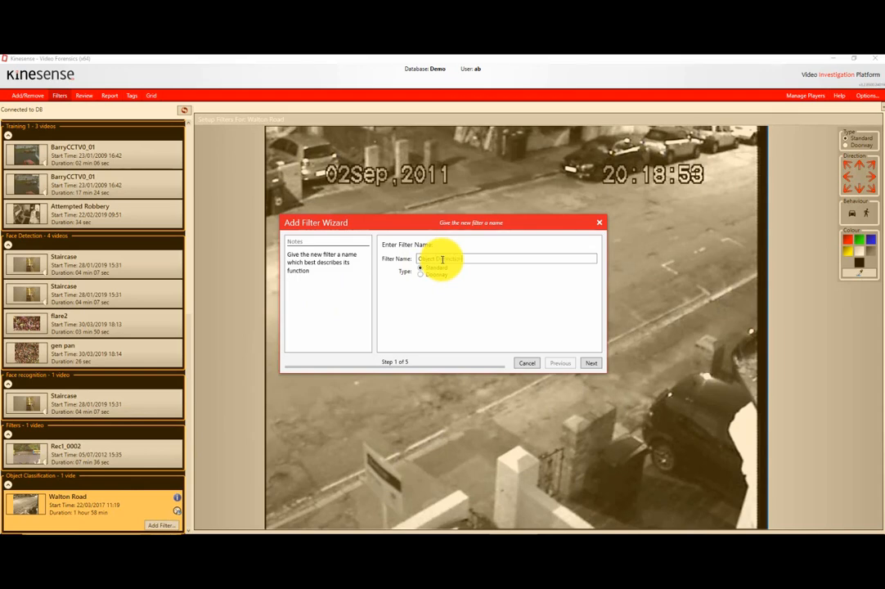
{"action": "type", "text": "Vehicles"}
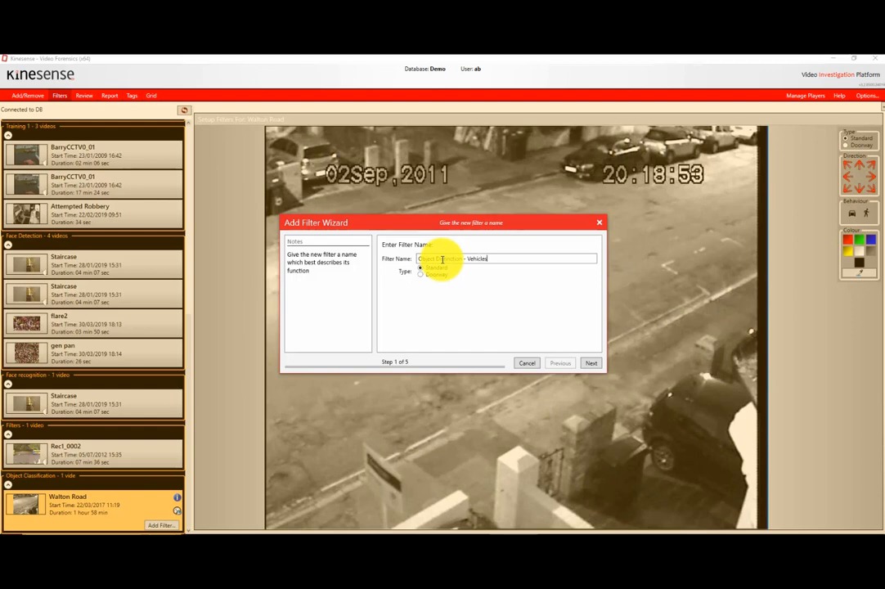
{"action": "left_click", "coordinate": [592, 363]}
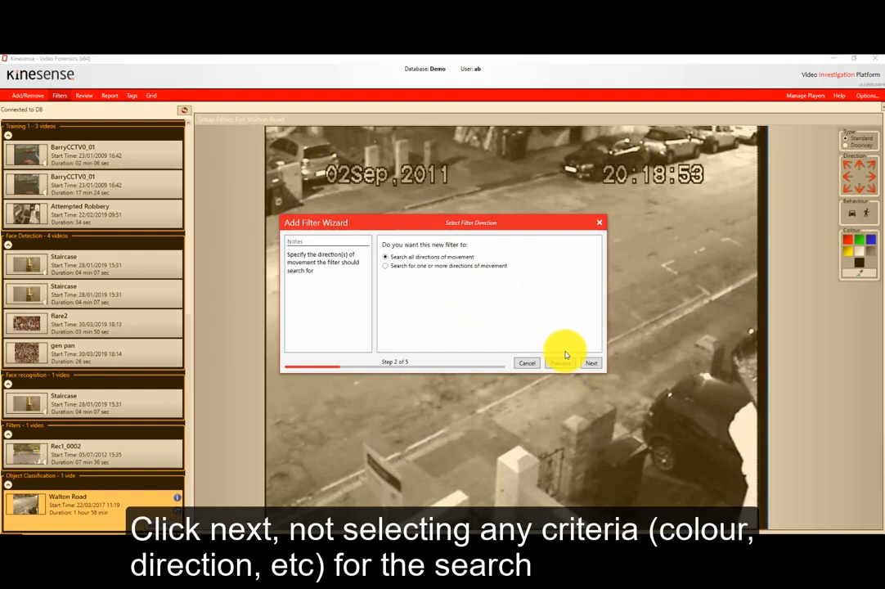
Step: Keep all directions and colours and restrict the filter to the vehicle object type
{"action": "left_click", "coordinate": [592, 363]}
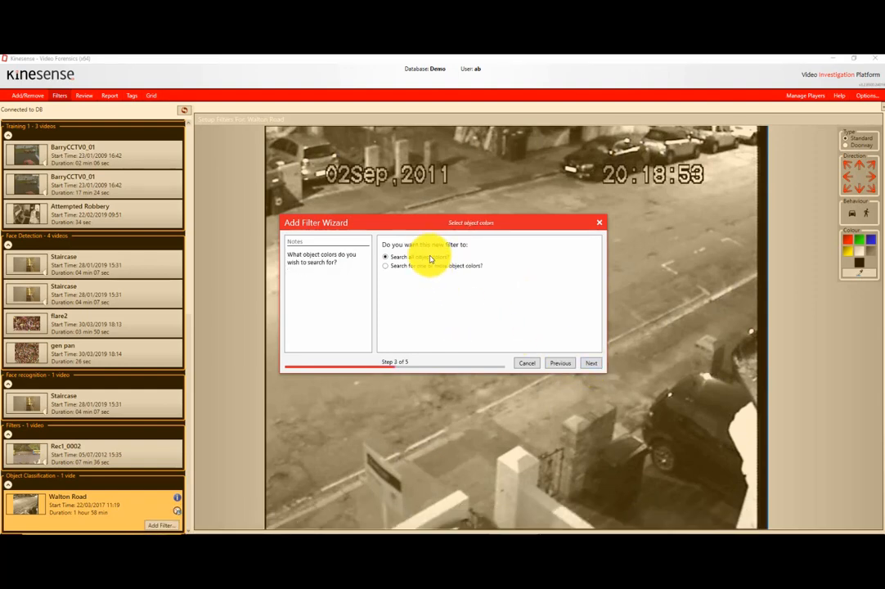
{"action": "left_click", "coordinate": [592, 362]}
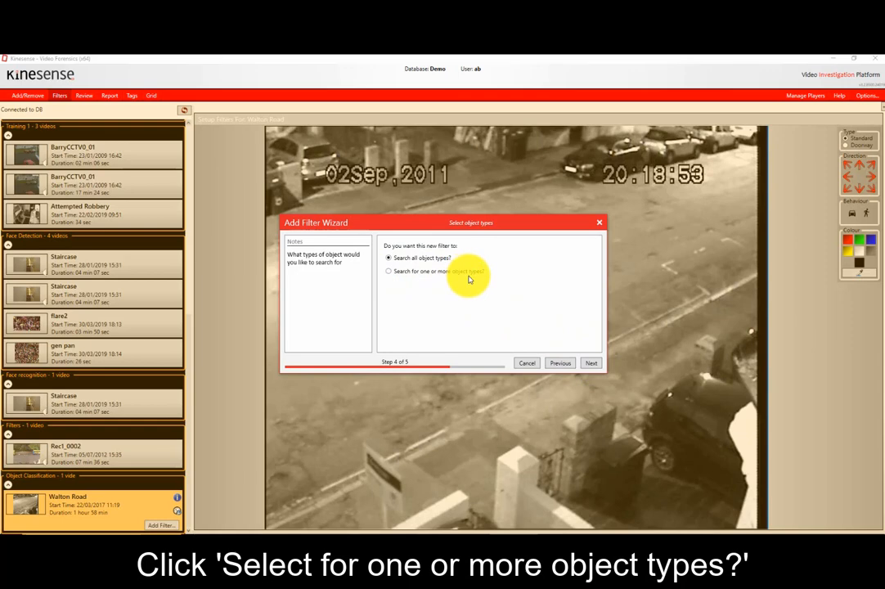
{"action": "left_click", "coordinate": [389, 271]}
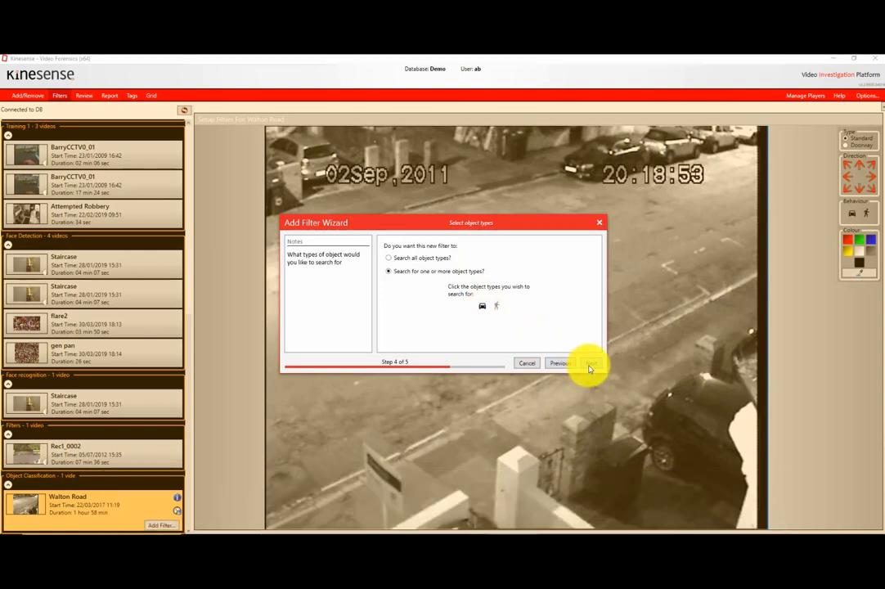
{"action": "left_click", "coordinate": [591, 363]}
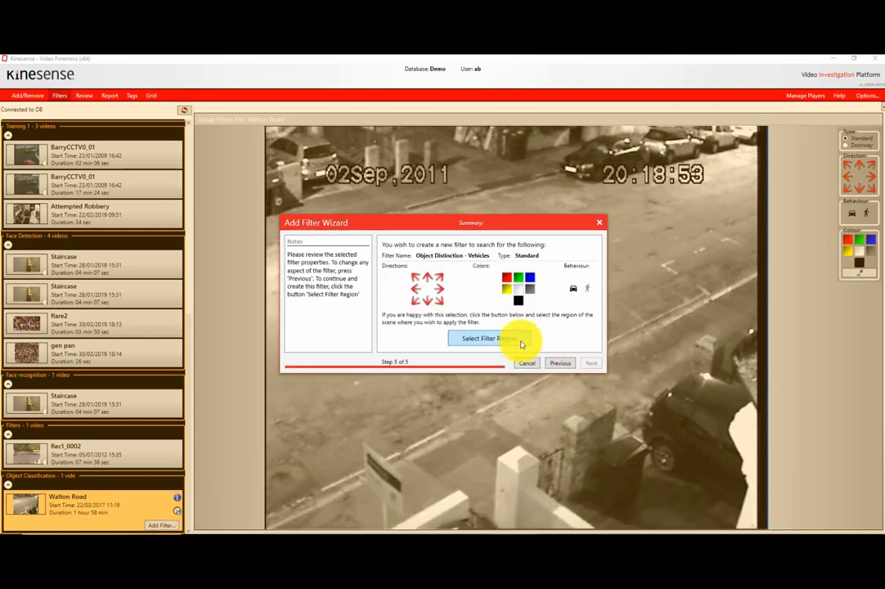
Step: Draw the vehicle filter's region across the road
{"action": "left_click", "coordinate": [489, 337]}
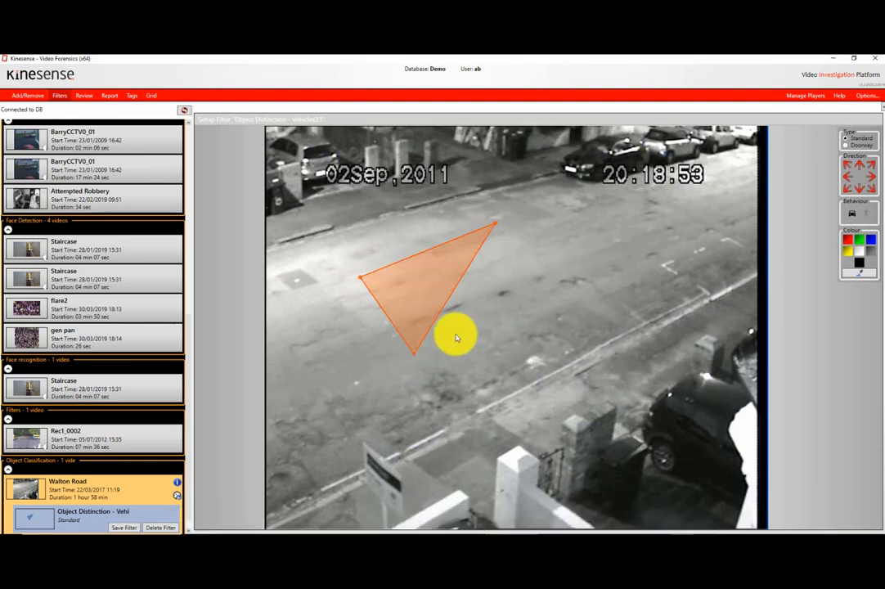
{"action": "left_click_drag", "start_coordinate": [457, 338], "coordinate": [547, 297]}
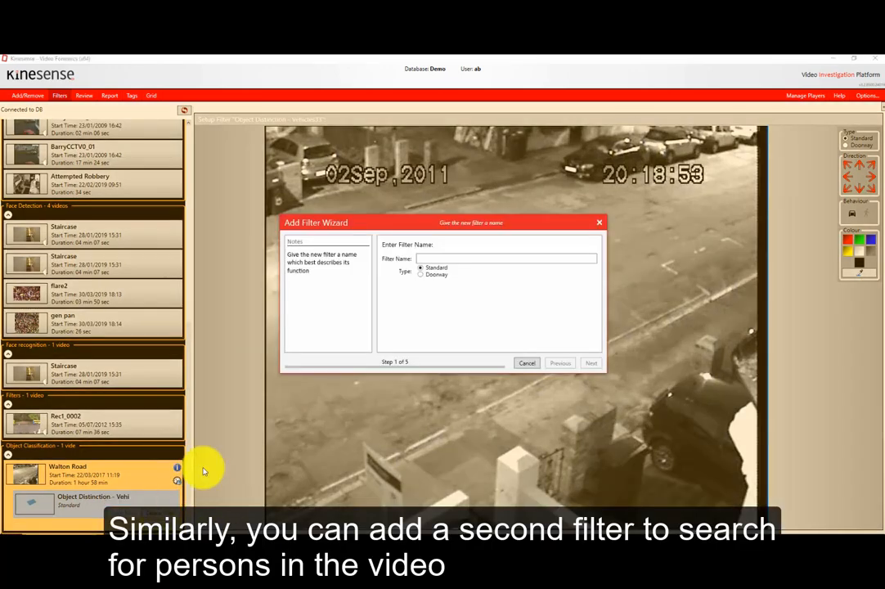
Step: Name the Object Distinction- Persons filter, keep all directions and colours, and target persons only
{"action": "left_click", "coordinate": [506, 258]}
{"action": "type", "text": "Object Distinction- Persons"}
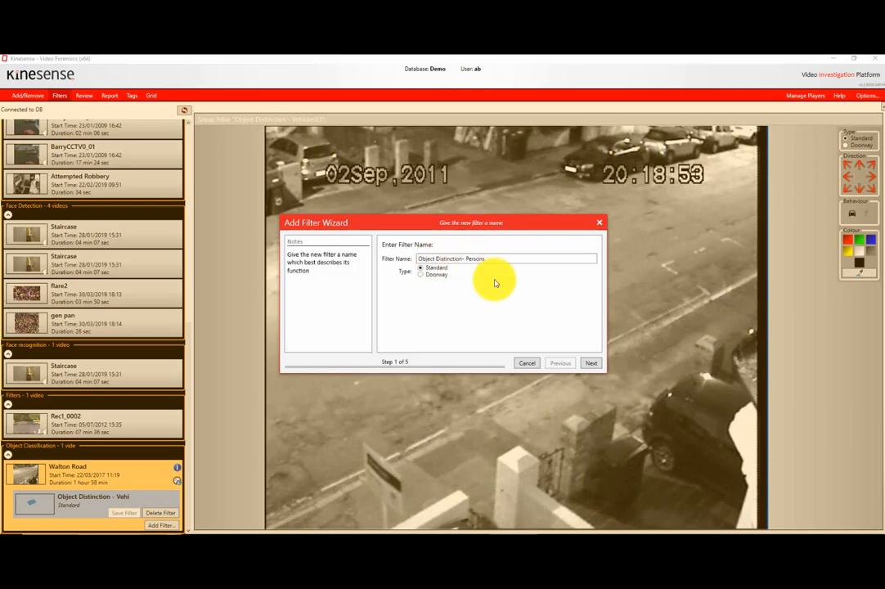
{"action": "left_click", "coordinate": [592, 362]}
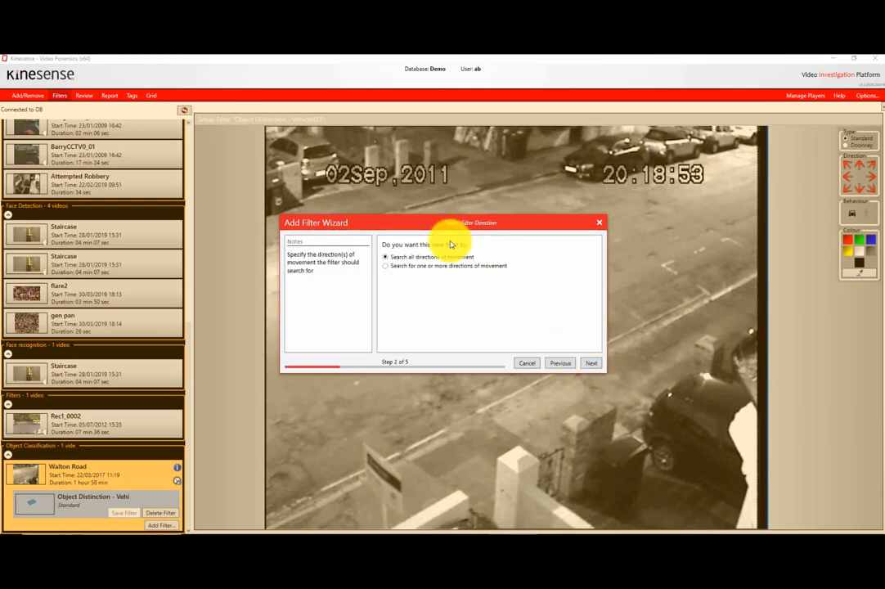
{"action": "left_click", "coordinate": [591, 362]}
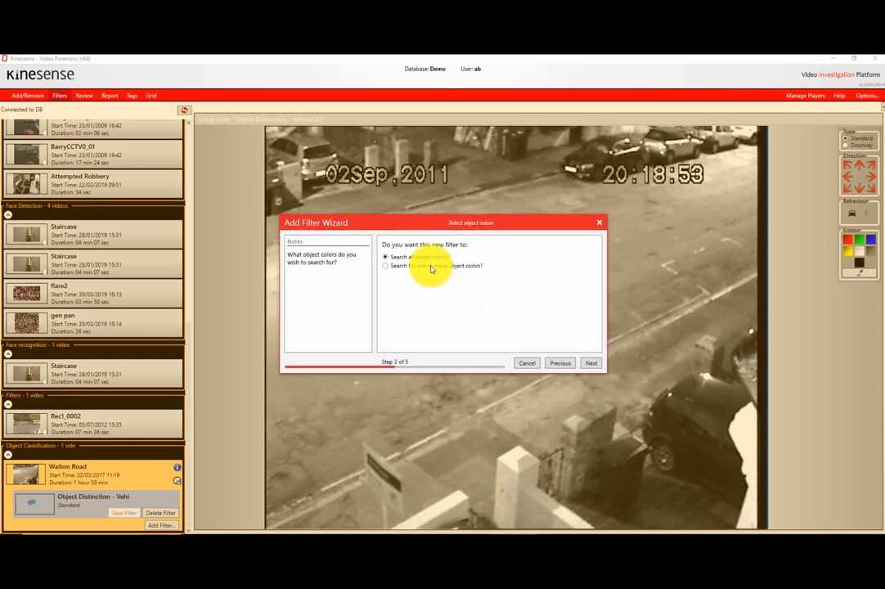
{"action": "left_click", "coordinate": [592, 363]}
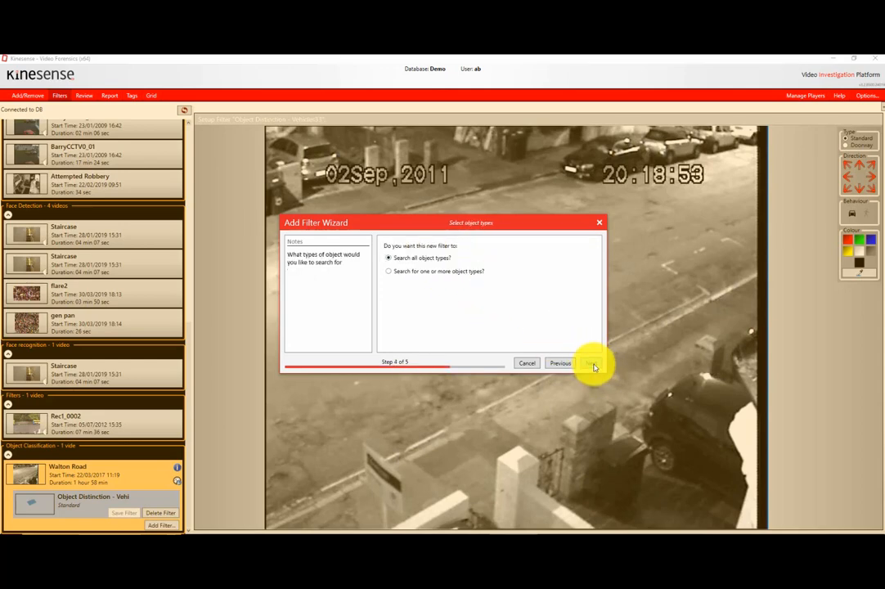
{"action": "left_click", "coordinate": [389, 271]}
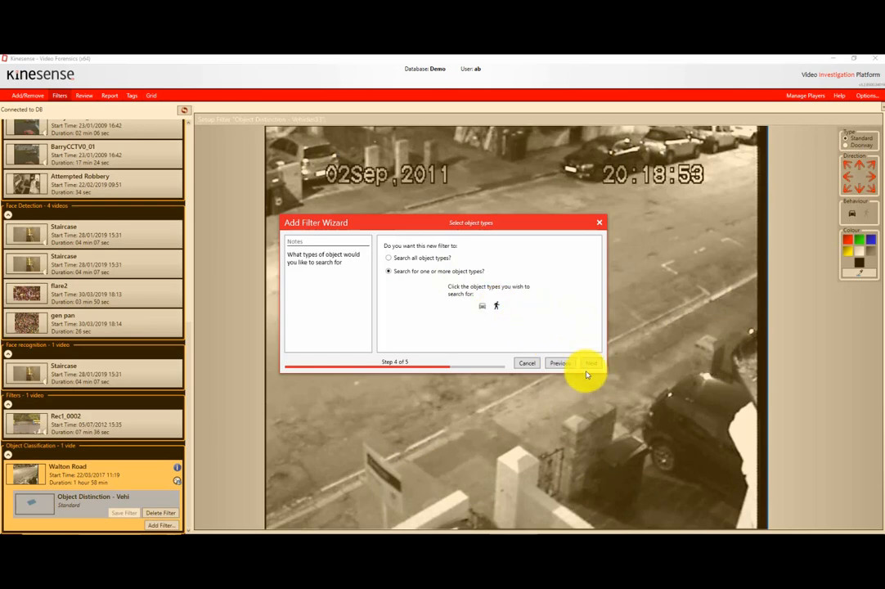
{"action": "left_click", "coordinate": [590, 362]}
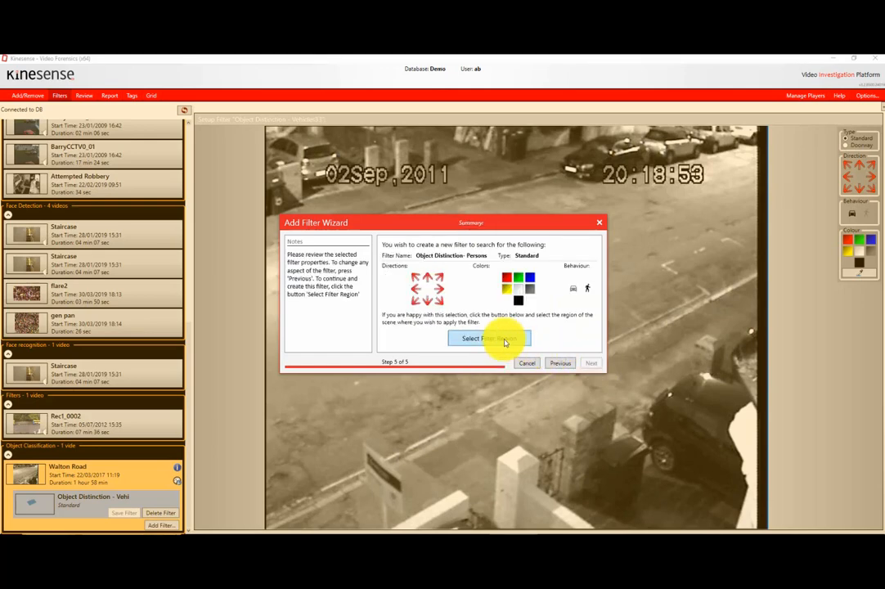
{"action": "left_click", "coordinate": [489, 339]}
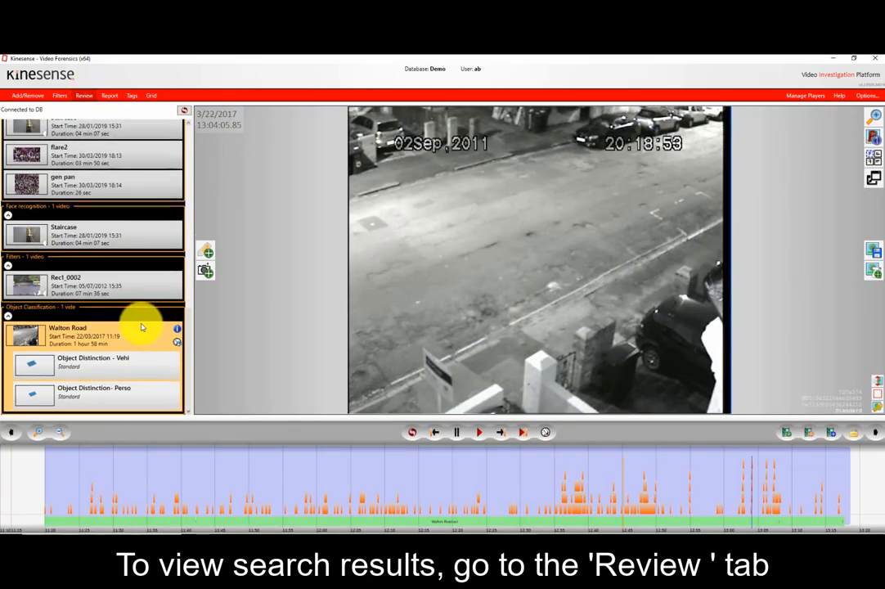
Step: Select Walton Road, show the Object Distinction - Vehicles filter's events, and jump to an early event
{"action": "left_click", "coordinate": [82, 336]}
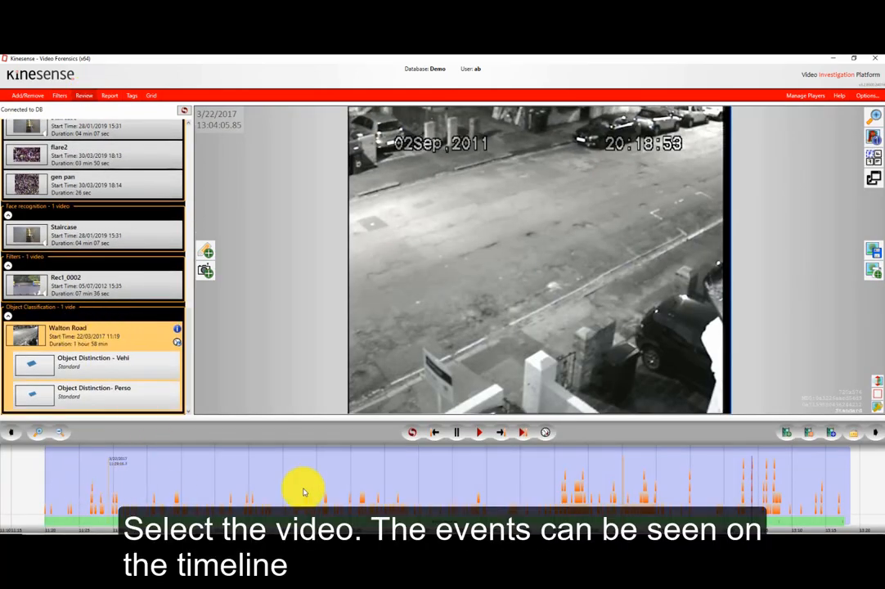
{"action": "left_click", "coordinate": [82, 366]}
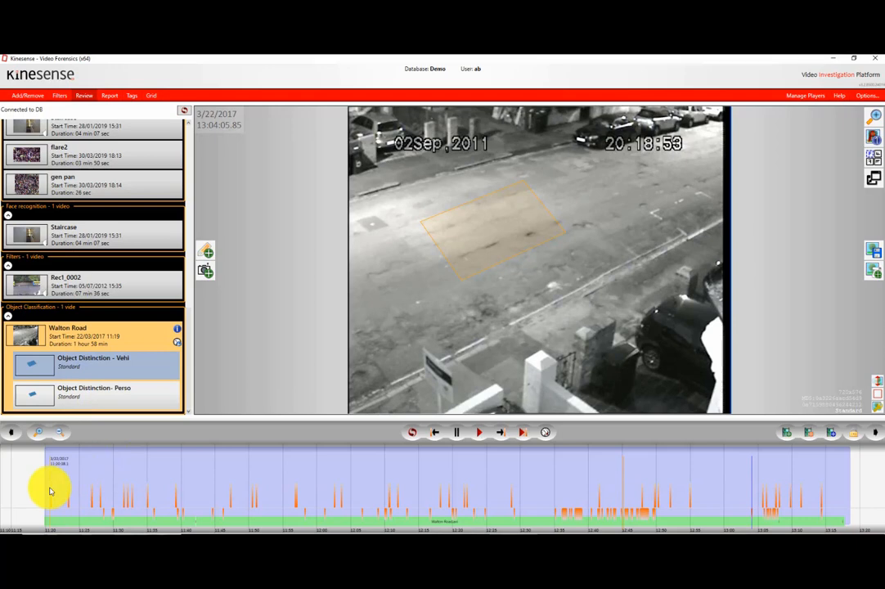
{"action": "left_click", "coordinate": [482, 446]}
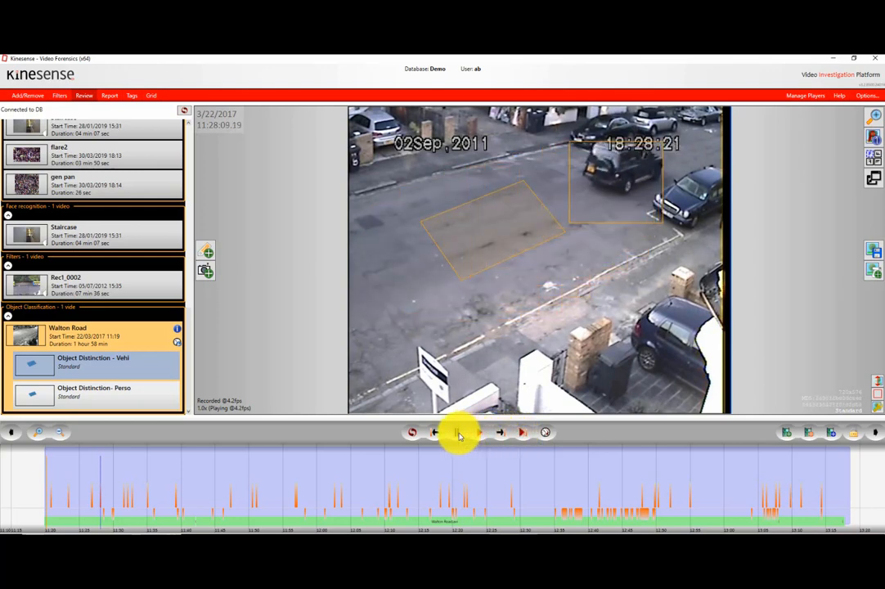
Step: Pause on the detected car, then show the Object Distinction- Persons filter's events
{"action": "left_click", "coordinate": [458, 432]}
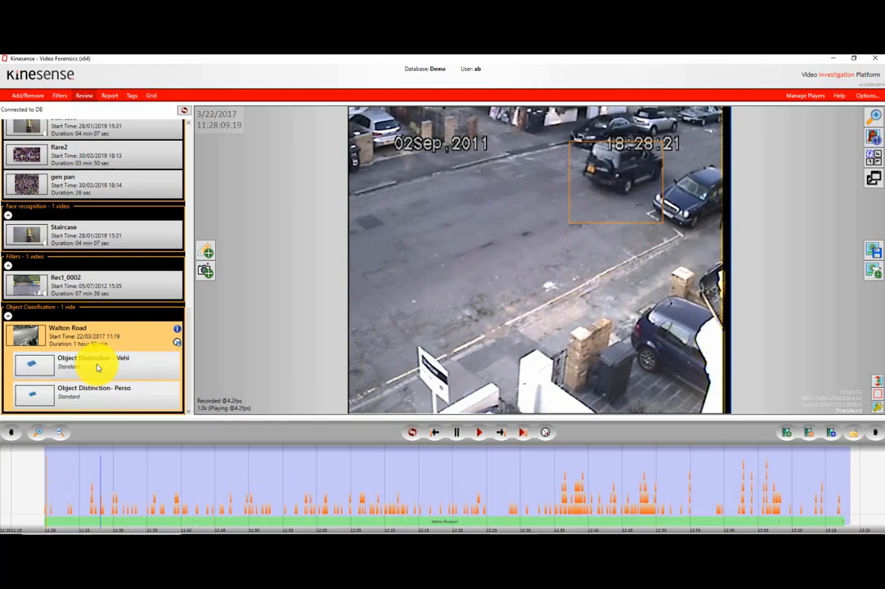
{"action": "left_click", "coordinate": [93, 393]}
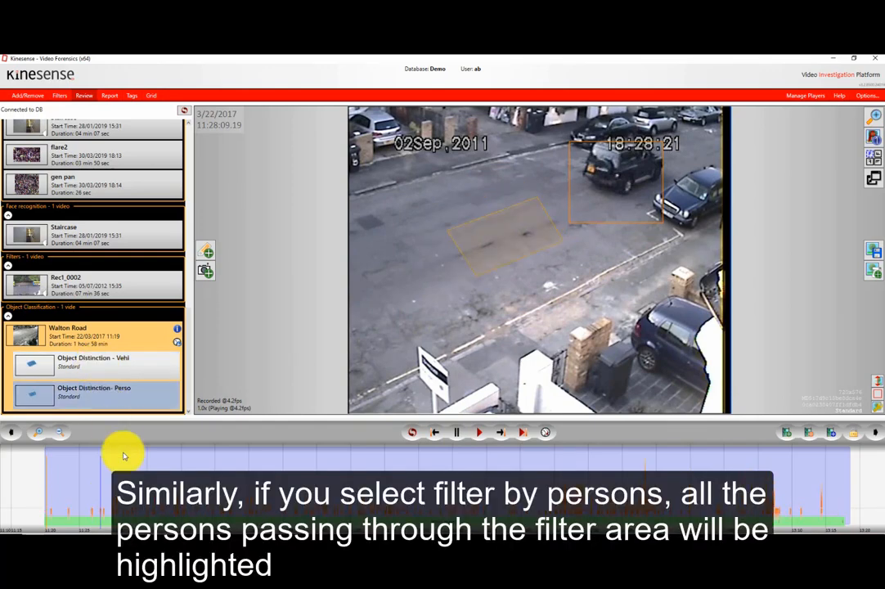